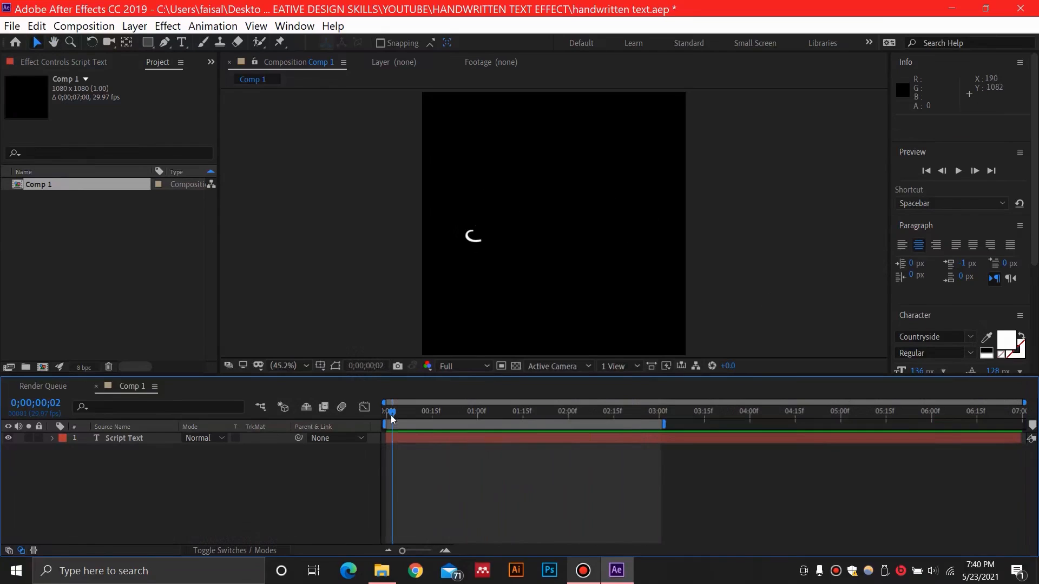
Stop the preview and add a centred 'Script' text layer in Countryside font.
key(space)
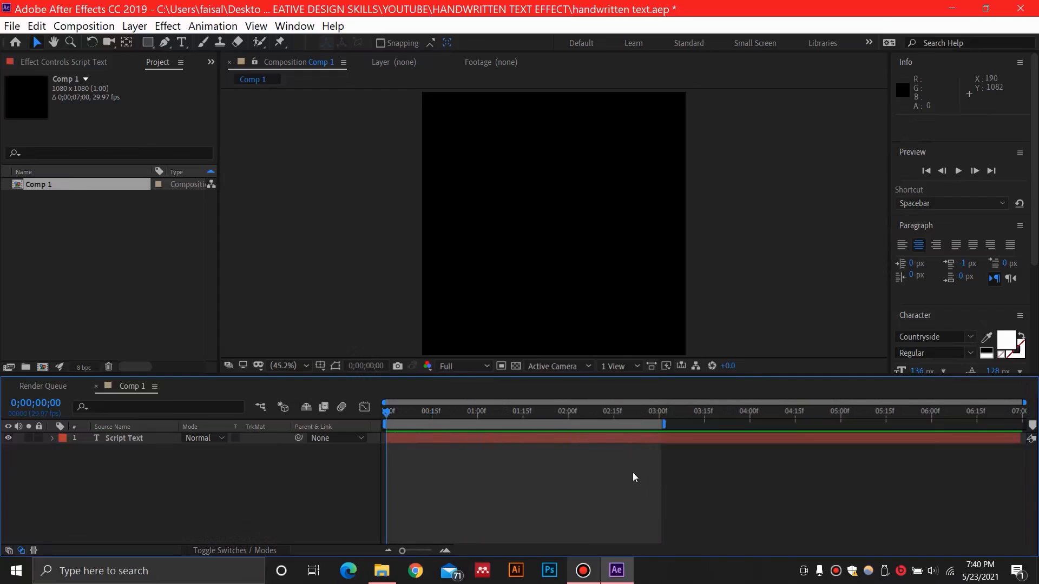
mouse_move(629, 472)
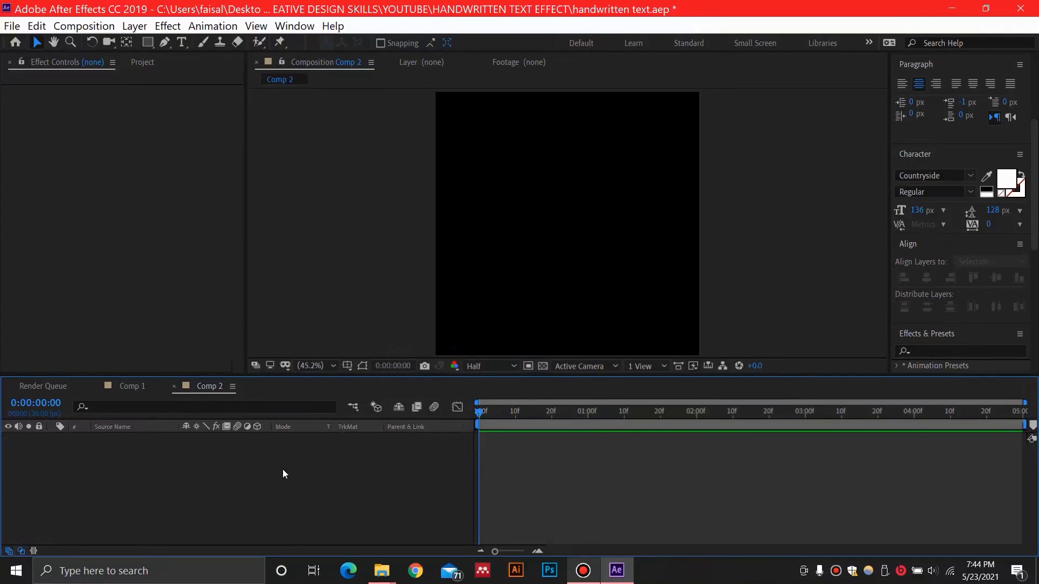
mouse_move(269, 178)
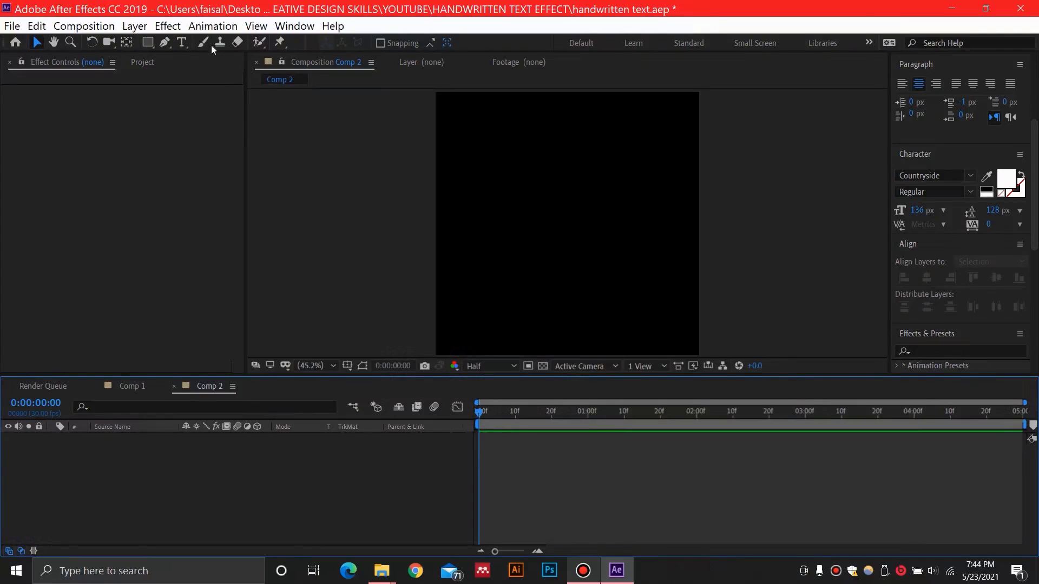
click(182, 42)
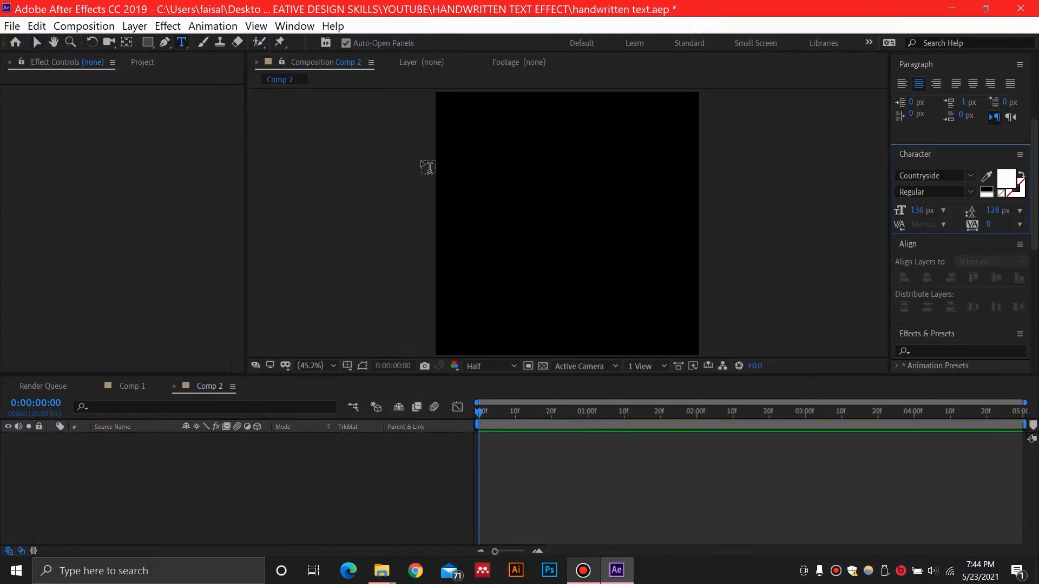
click(508, 238)
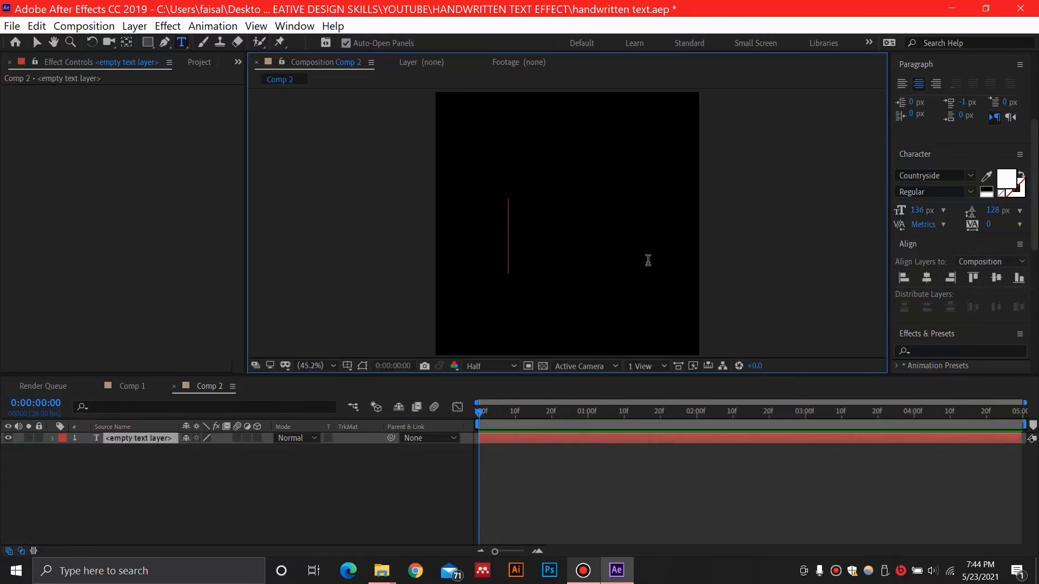
text(Script)
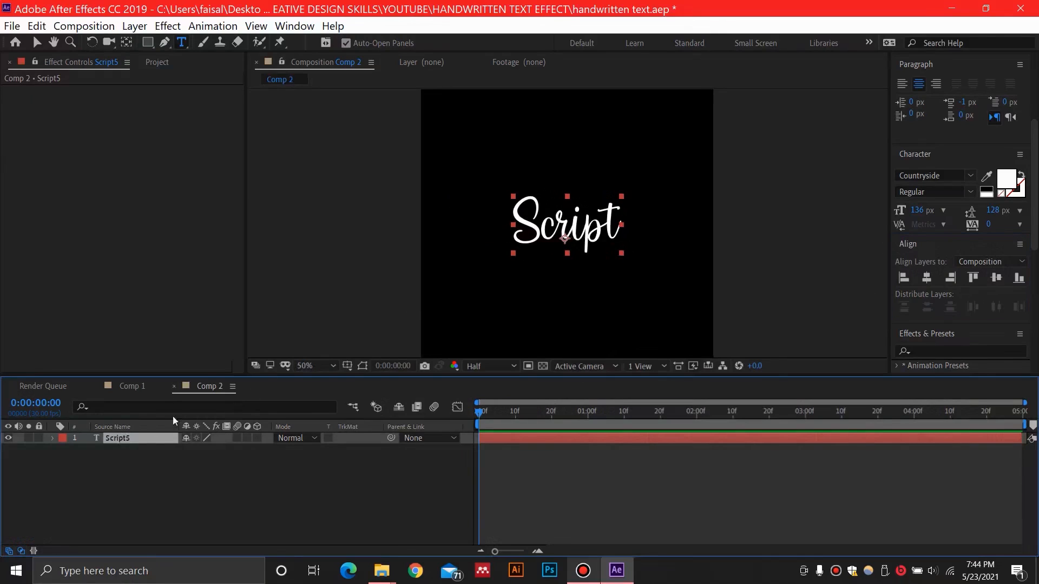
mouse_move(162, 43)
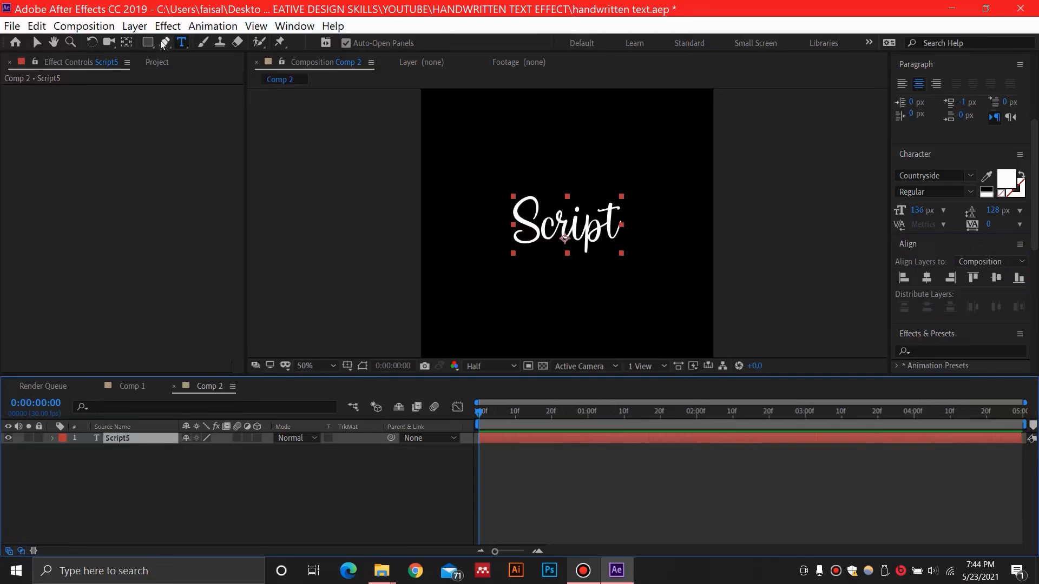
Draw Mask 1 along the letter S with the Pen tool at 200% zoom.
click(164, 43)
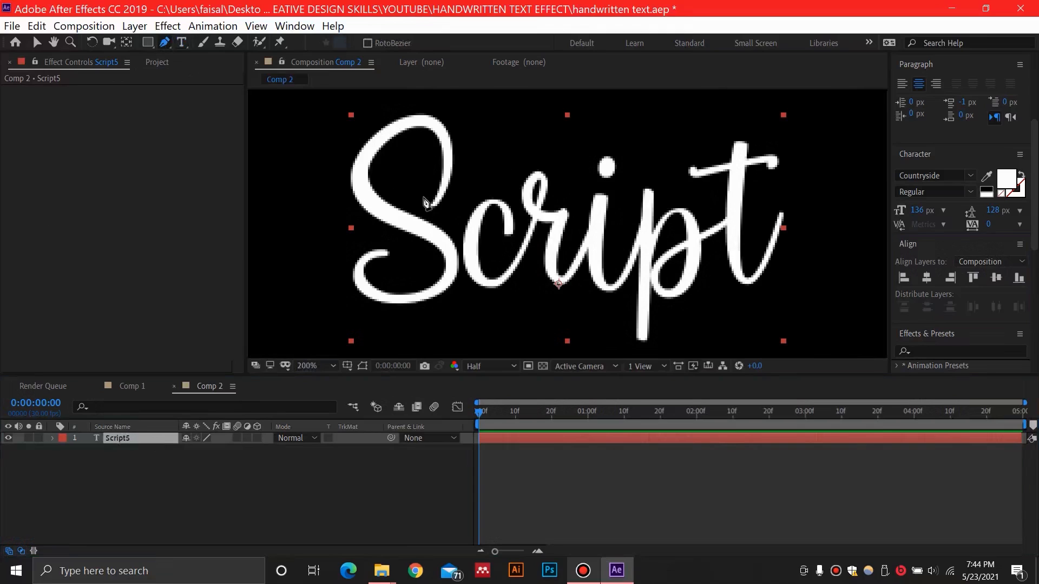
mouse_move(749, 248)
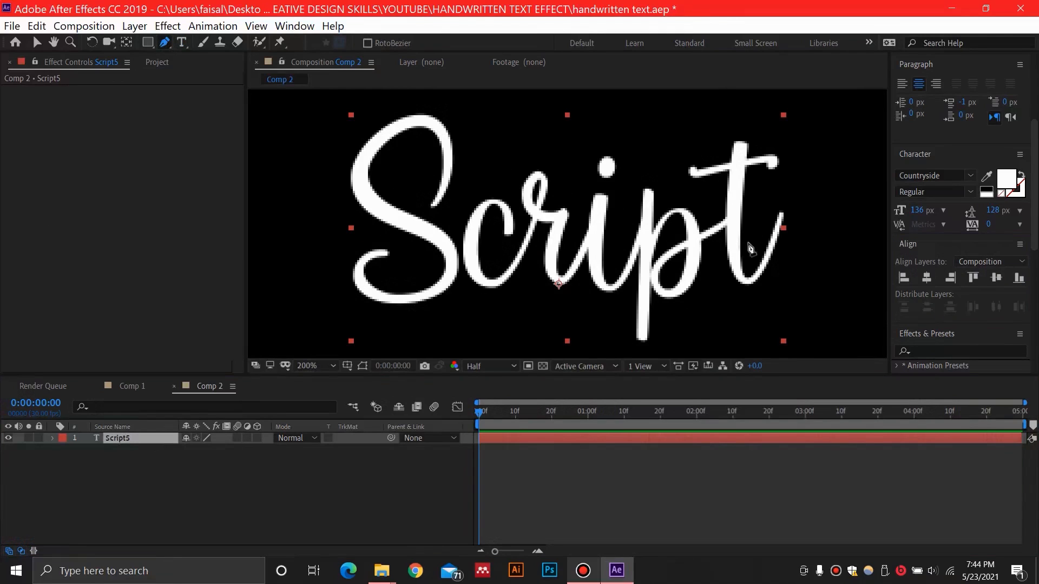
click(307, 365)
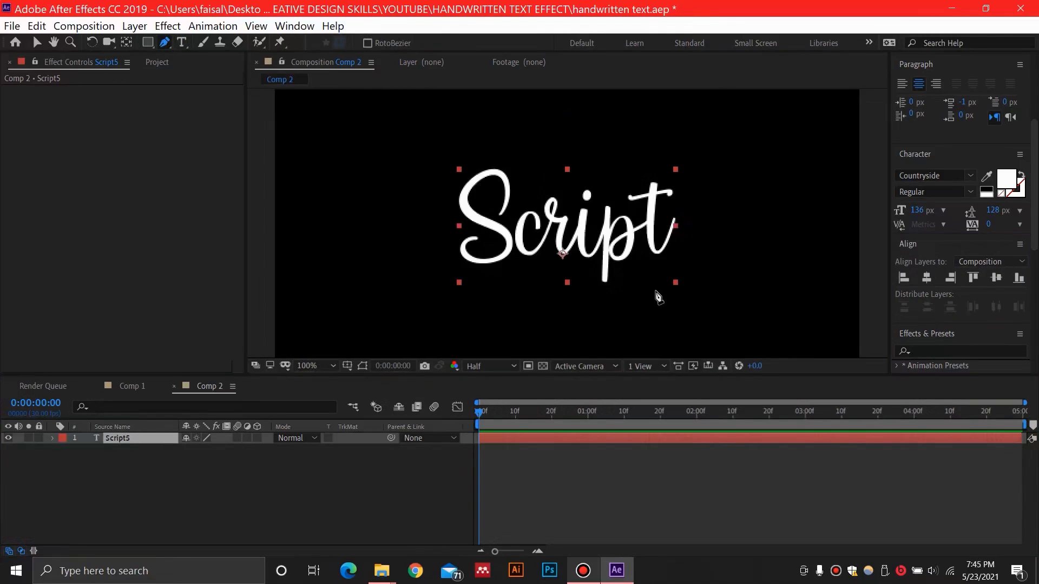
click(307, 366)
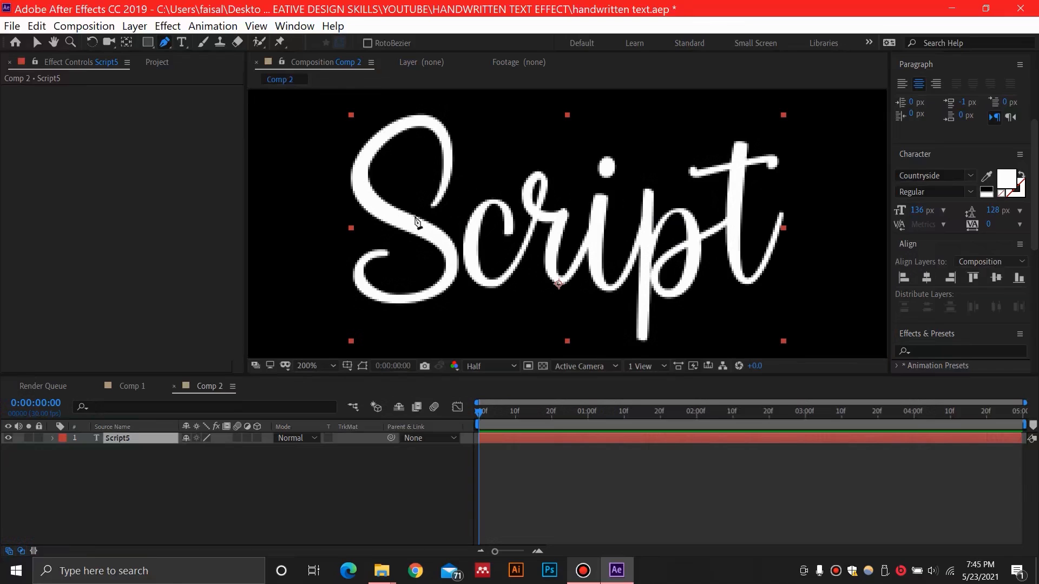
mouse_move(431, 218)
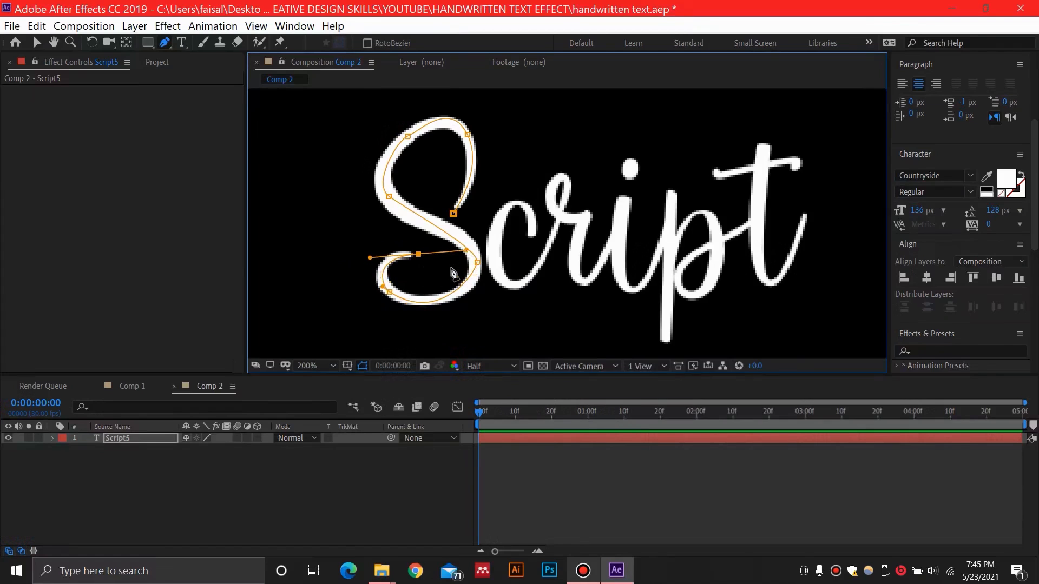
mouse_move(451, 293)
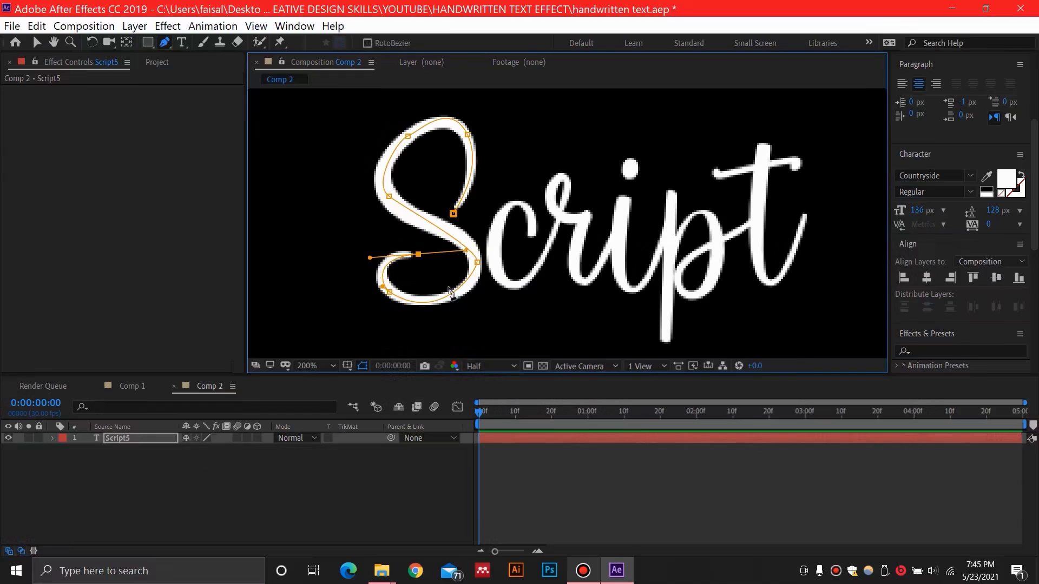
mouse_move(523, 249)
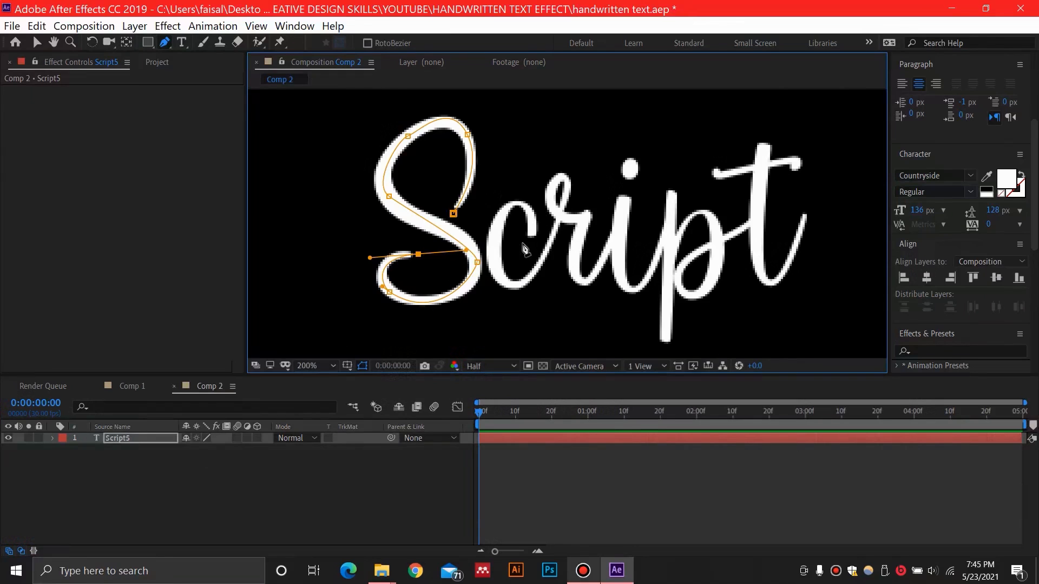
mouse_move(557, 254)
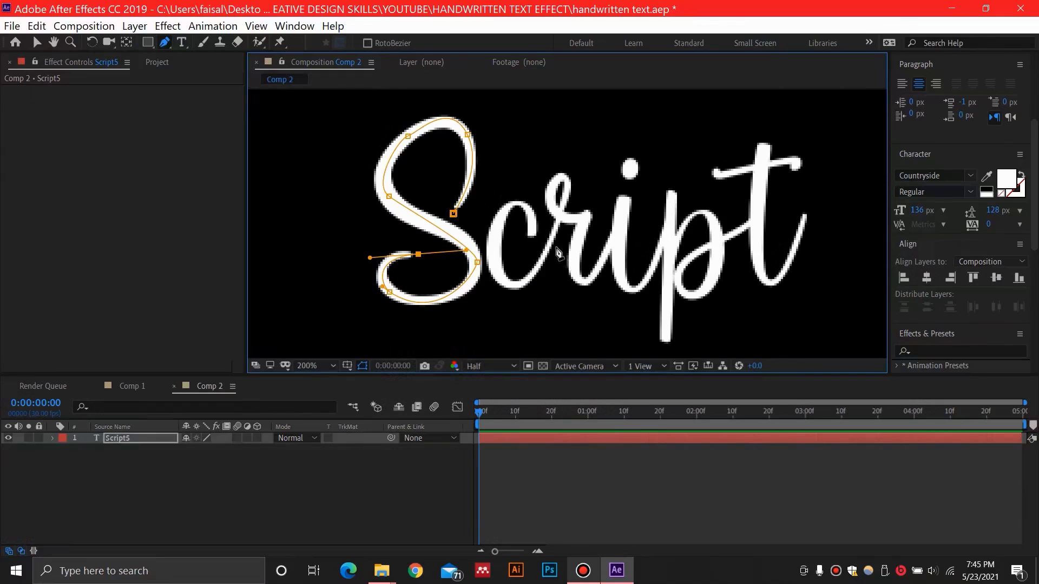
mouse_move(164, 490)
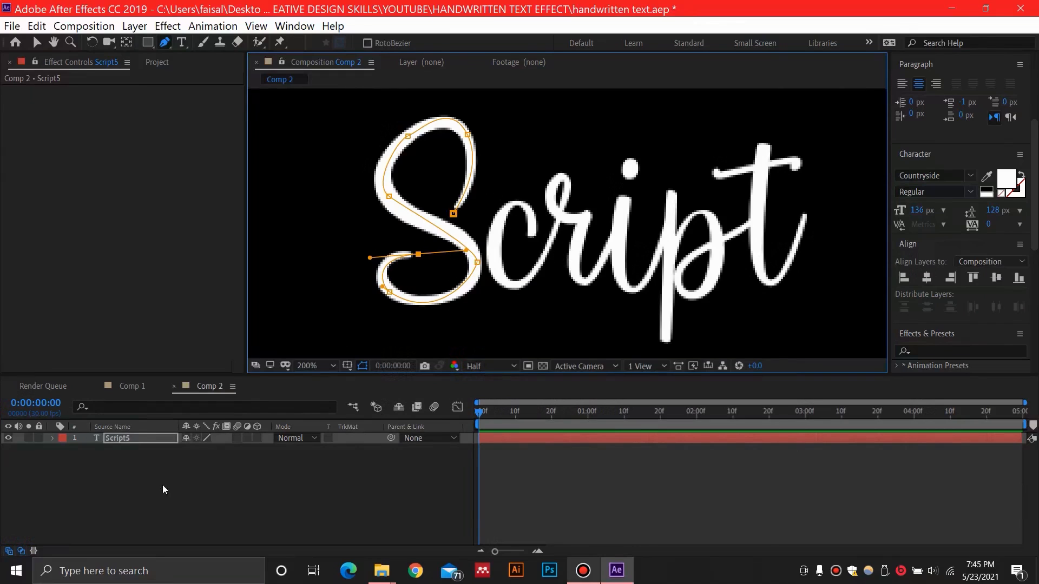
Trace separate masks along c, r, i, p, t, the dots and crossbar.
click(449, 324)
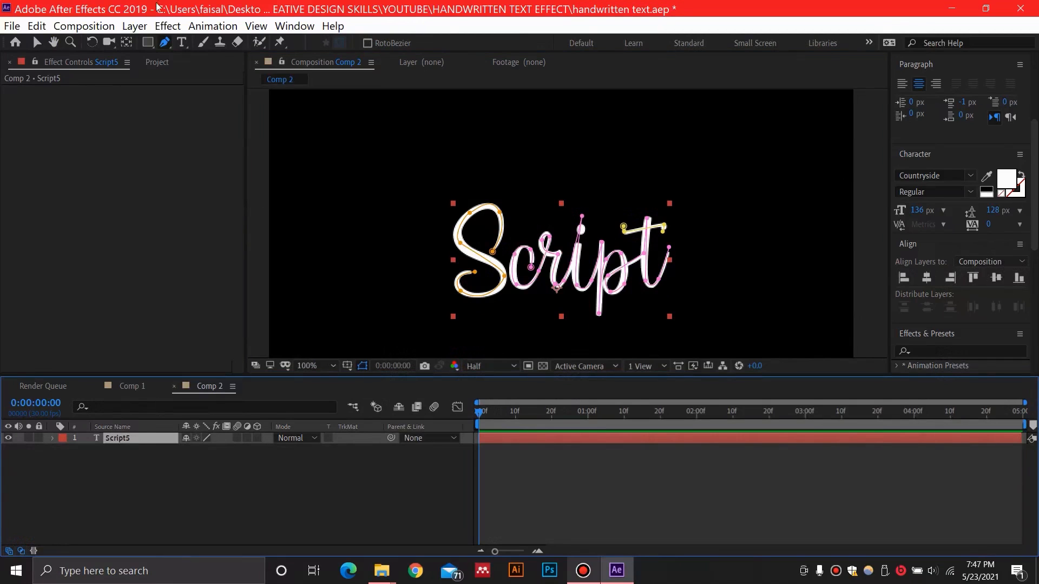
Apply Generate > Stroke with All Masks and Stroke Sequentially enabled.
click(167, 26)
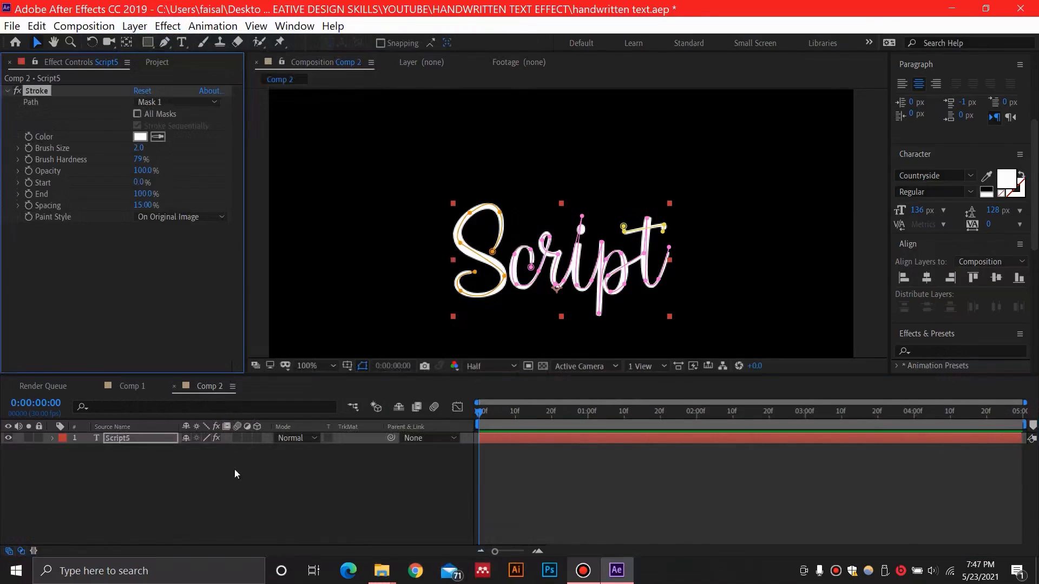
click(137, 126)
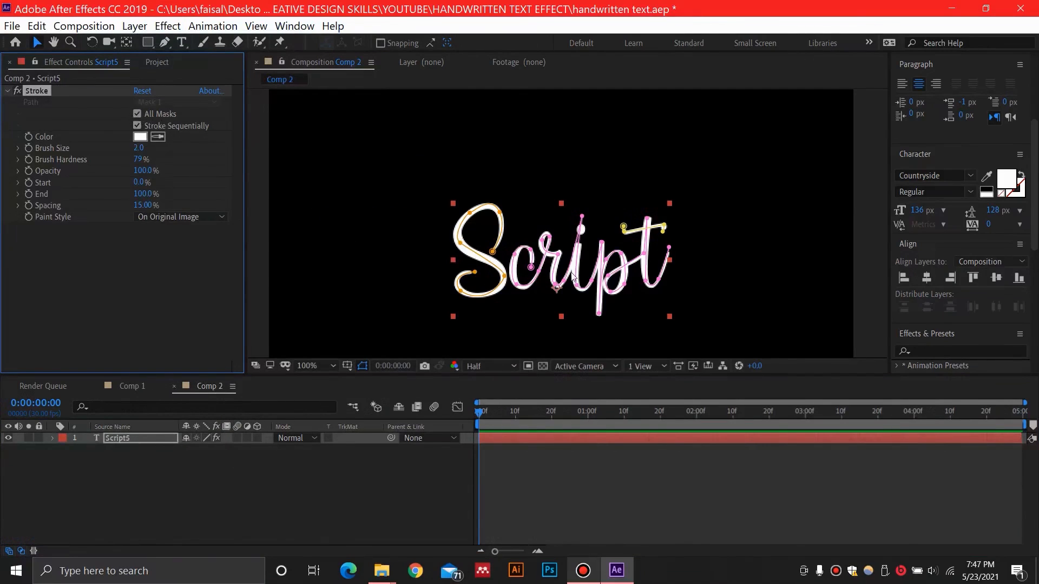
mouse_move(153, 254)
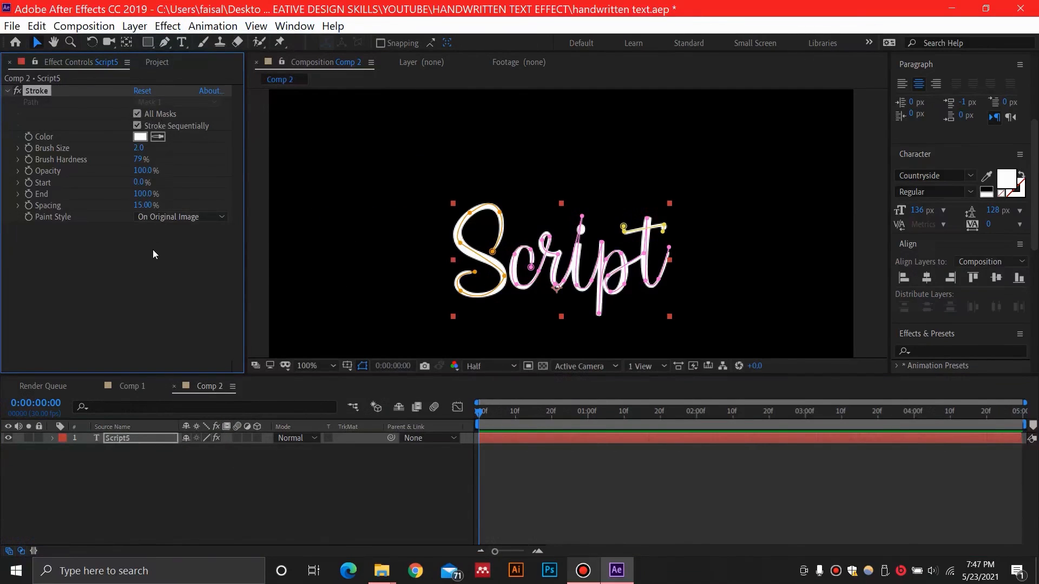
click(179, 216)
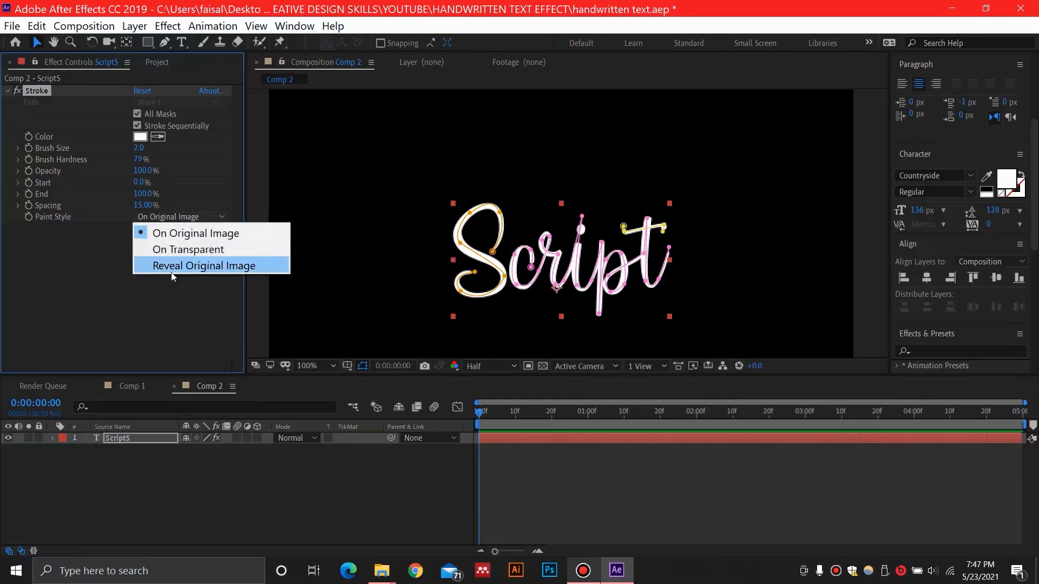
Set Paint Style to Reveal Original Image, Brush Size 10.7, and keyframe End.
click(204, 265)
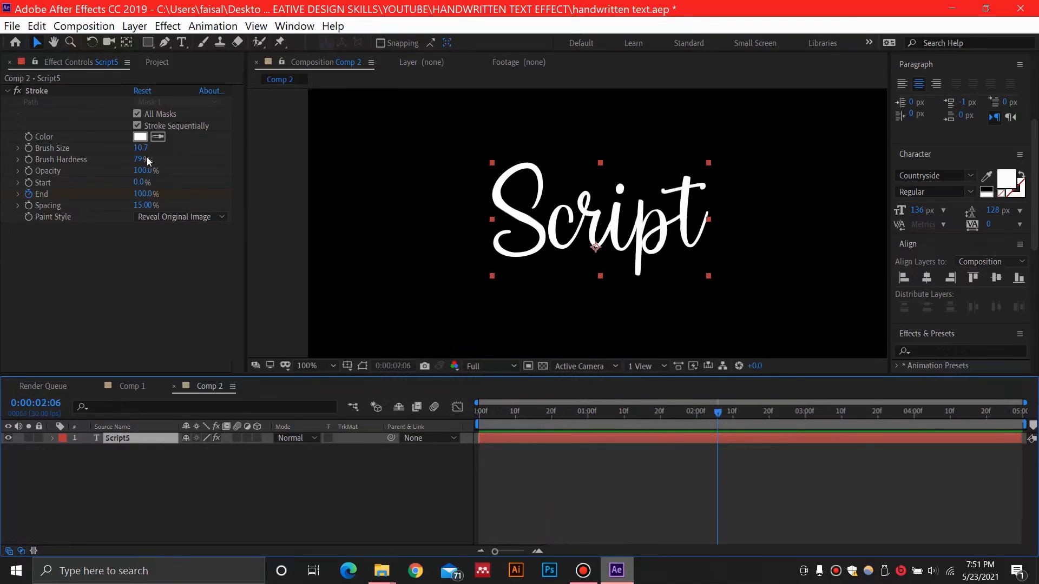
mouse_move(702, 407)
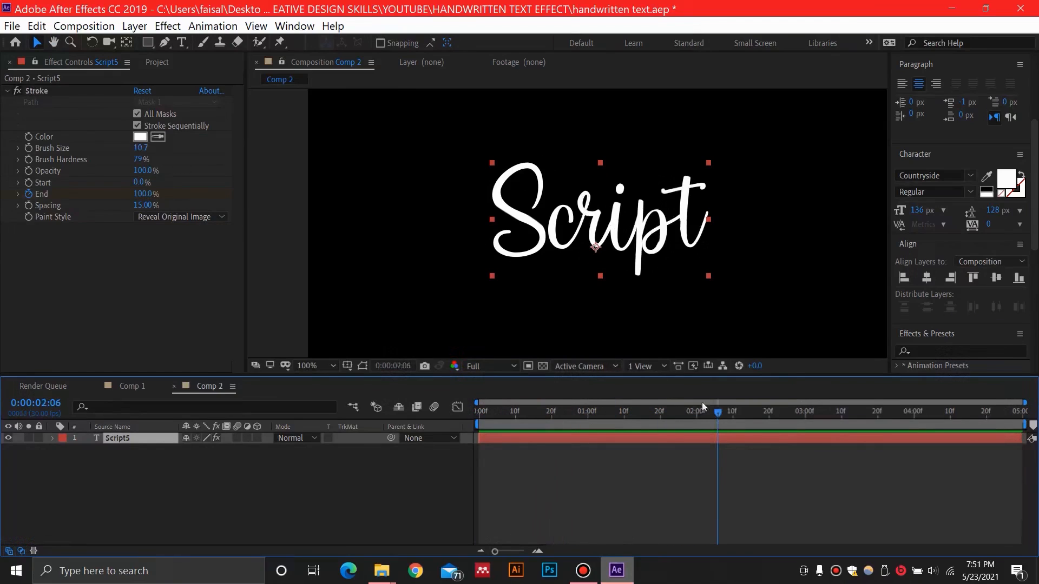